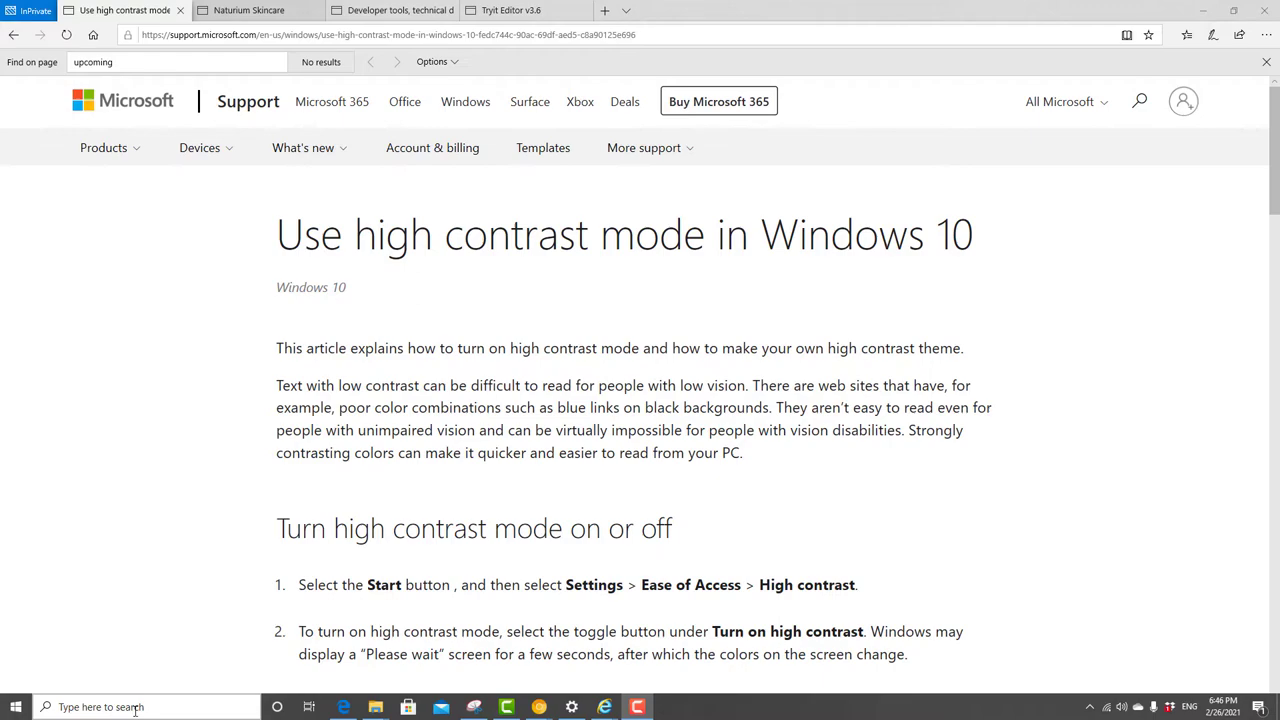
Search Windows for 'high c' to find the 'Turn high contrast on or off' setting.
type("hihi")
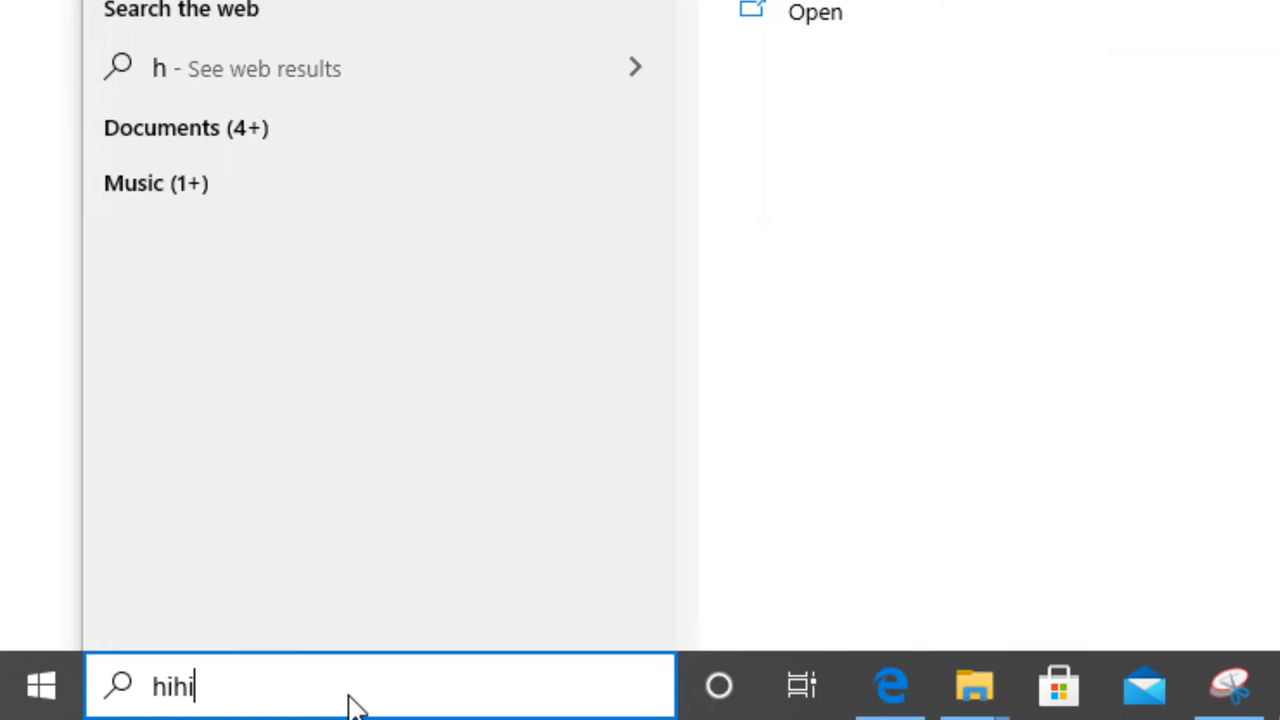
type("high c")
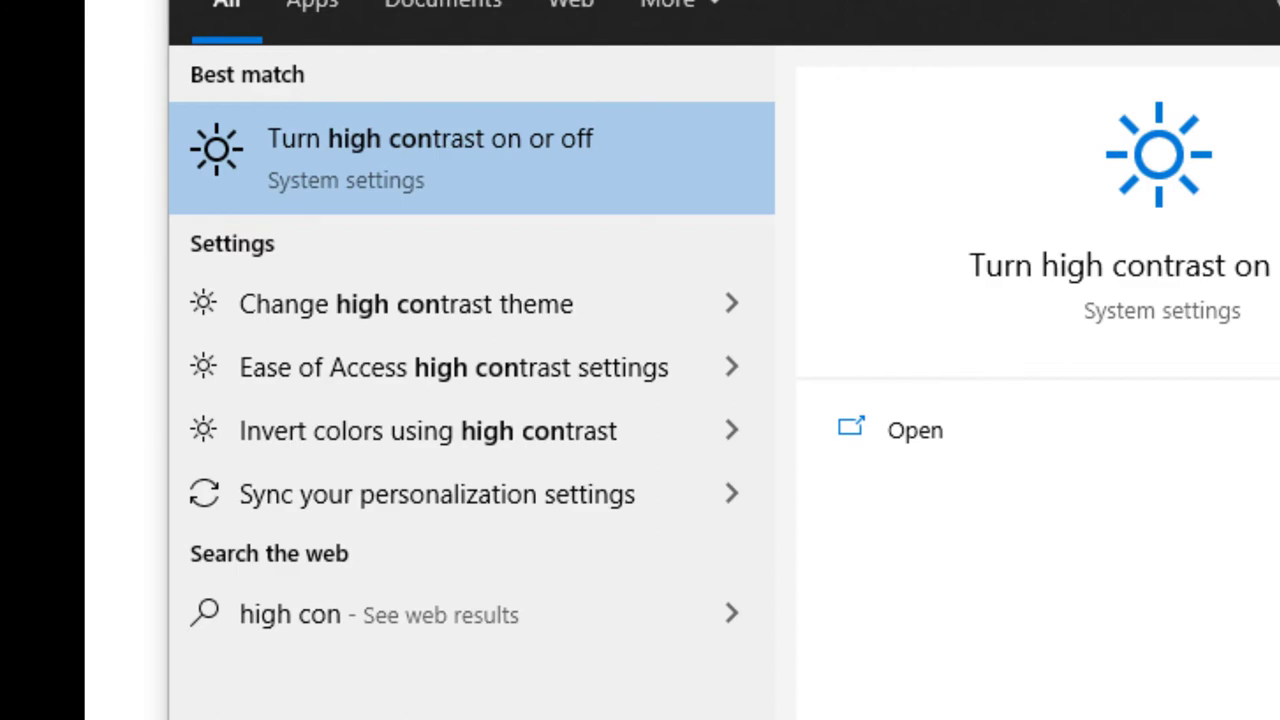
Switch high contrast on and choose the High Contrast Black theme.
left_click(429, 158)
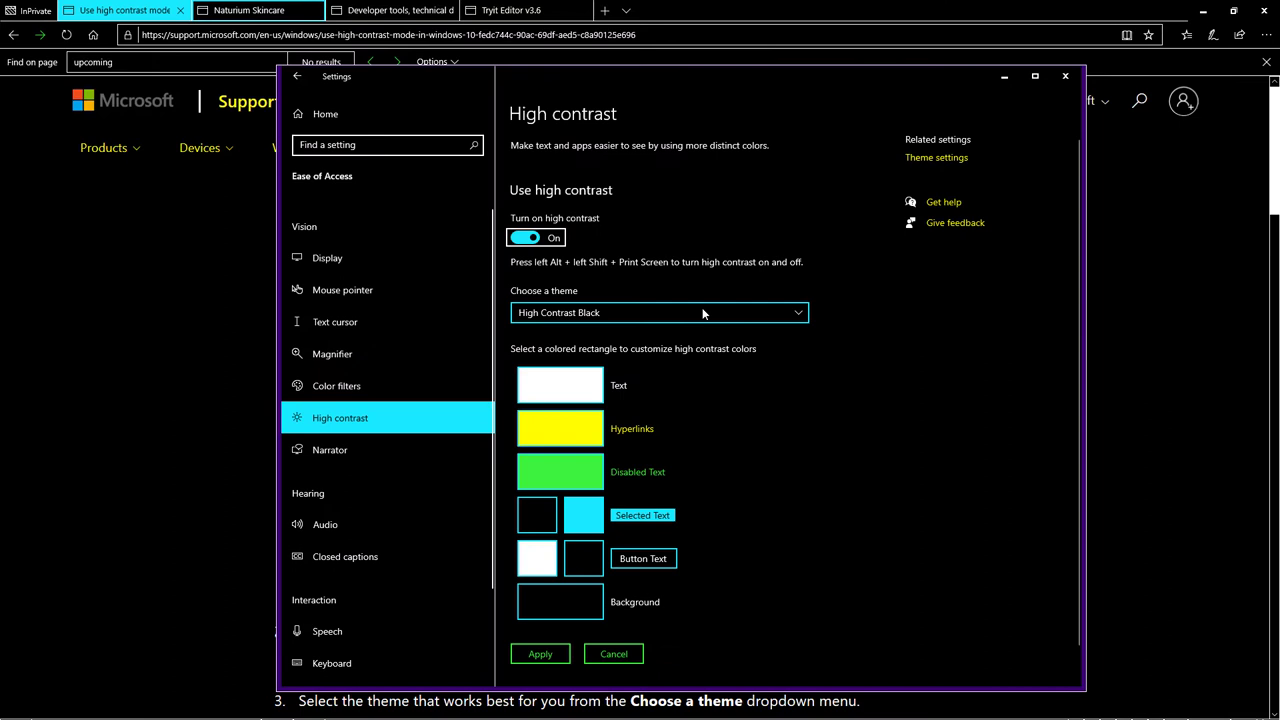
left_click(658, 312)
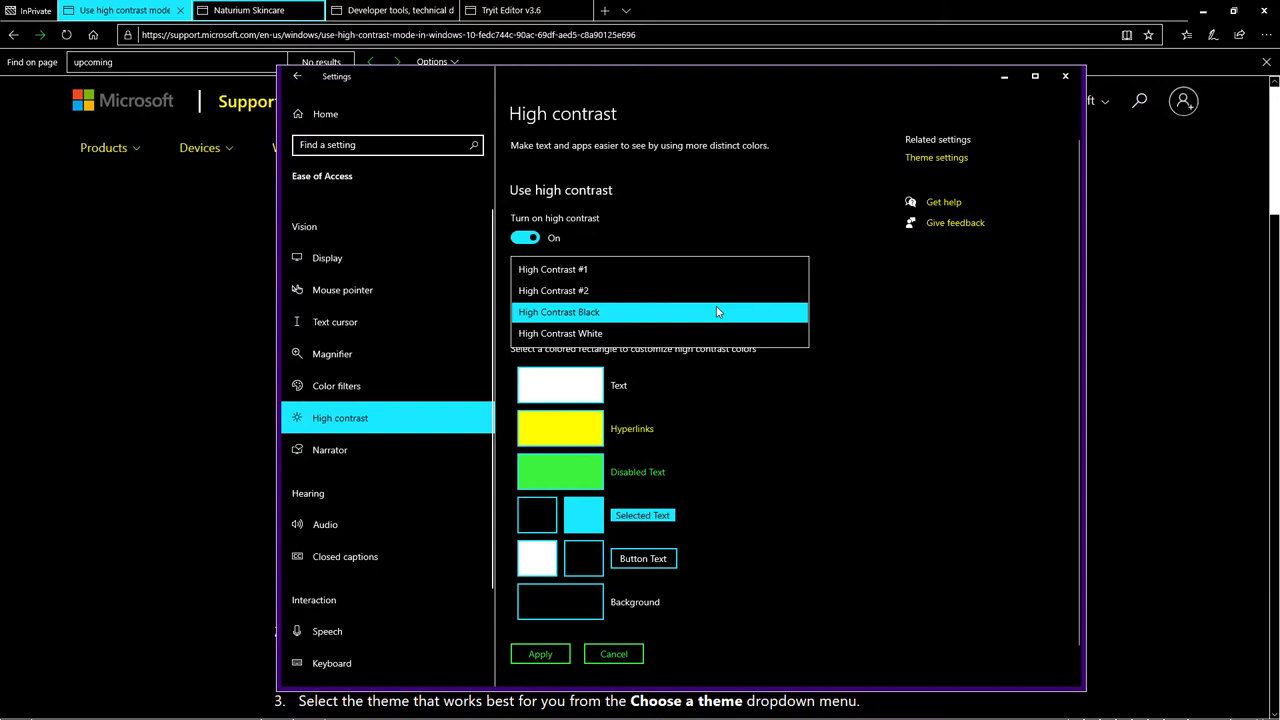
left_click(558, 311)
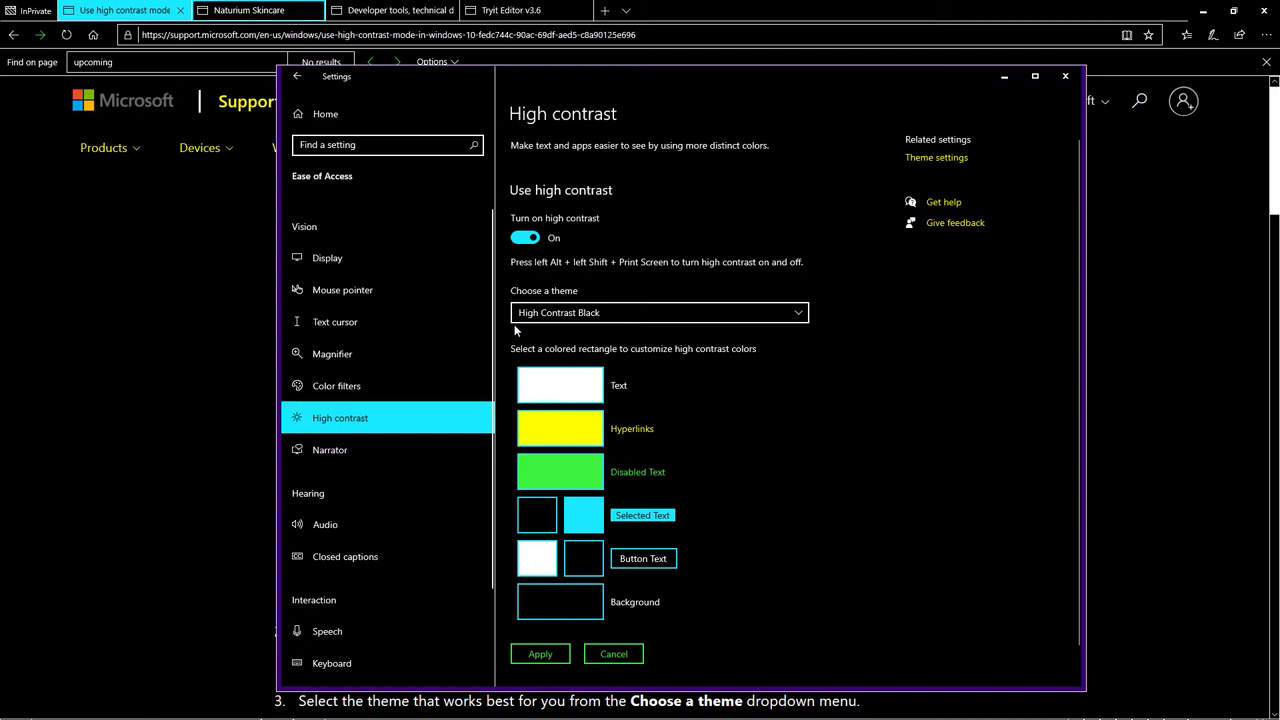
mouse_move(796, 398)
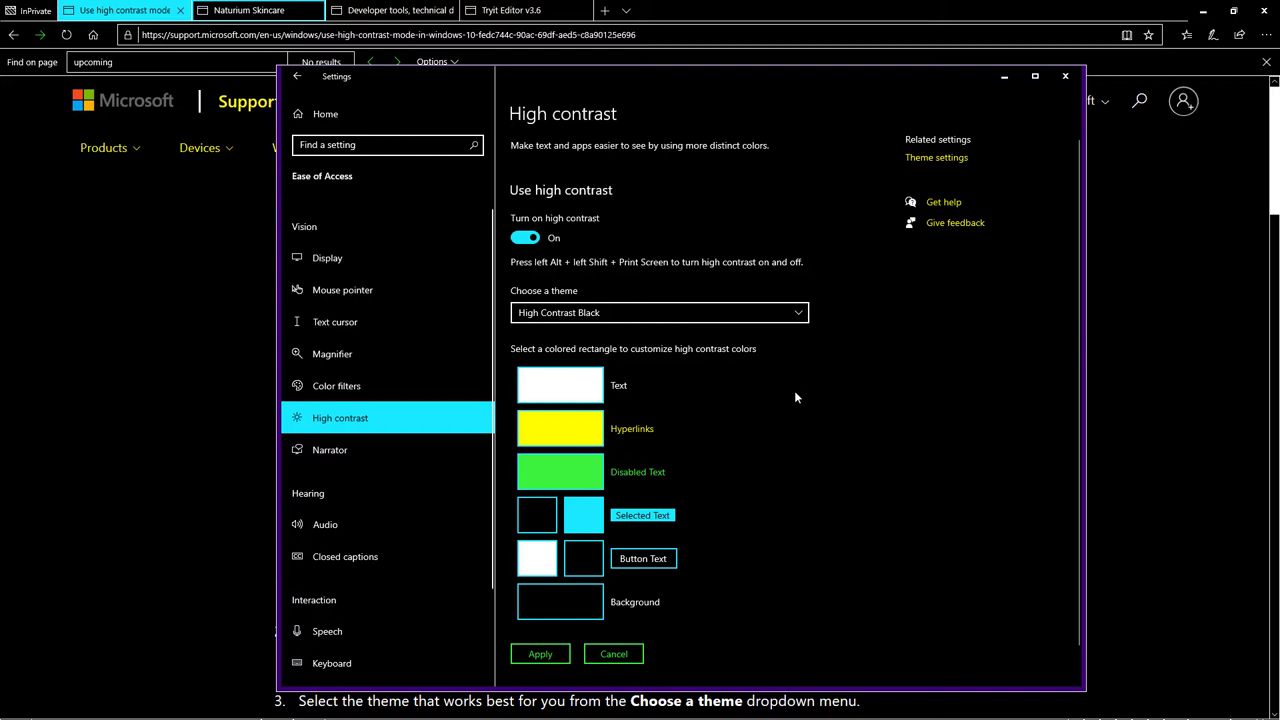
mouse_move(695, 456)
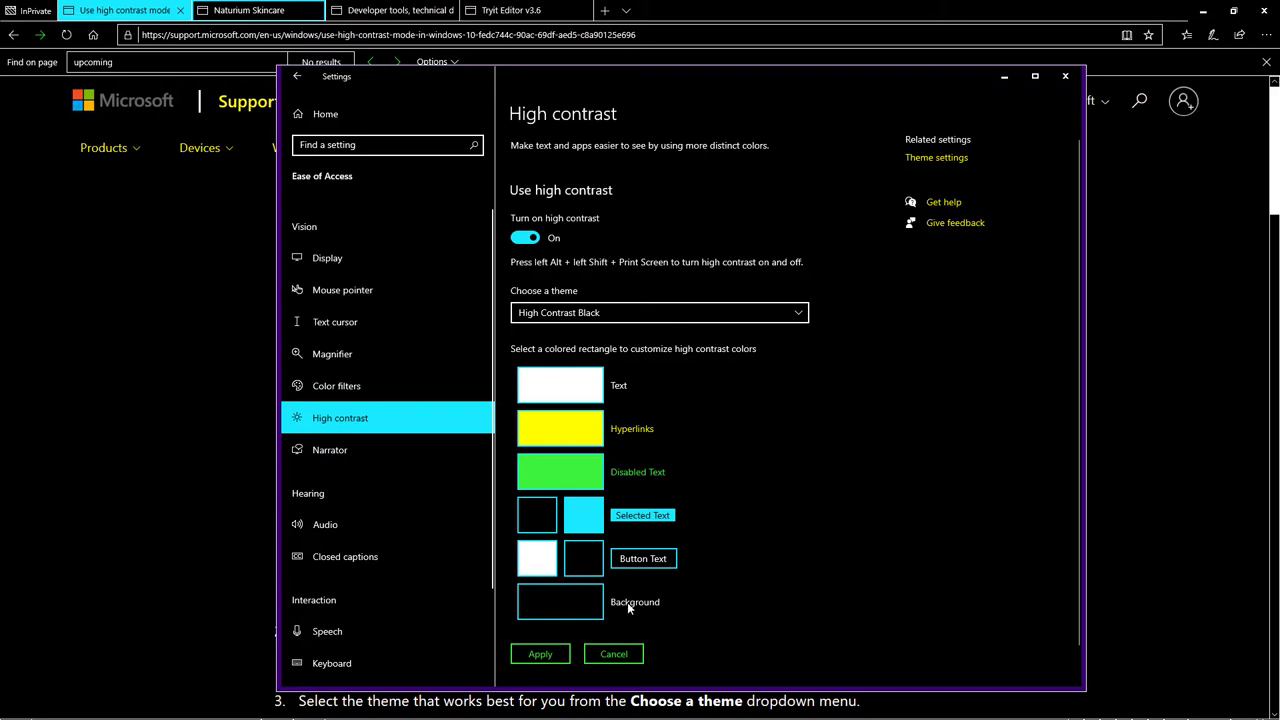
mouse_move(856, 414)
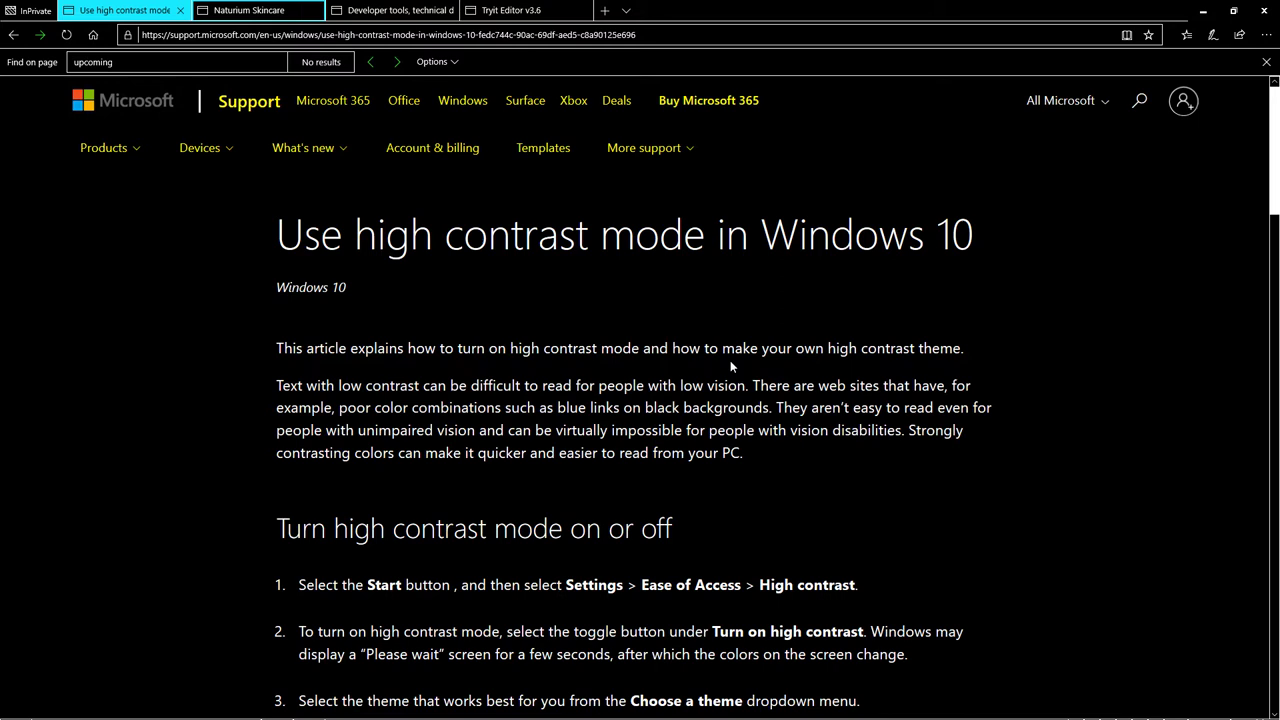
mouse_move(937, 368)
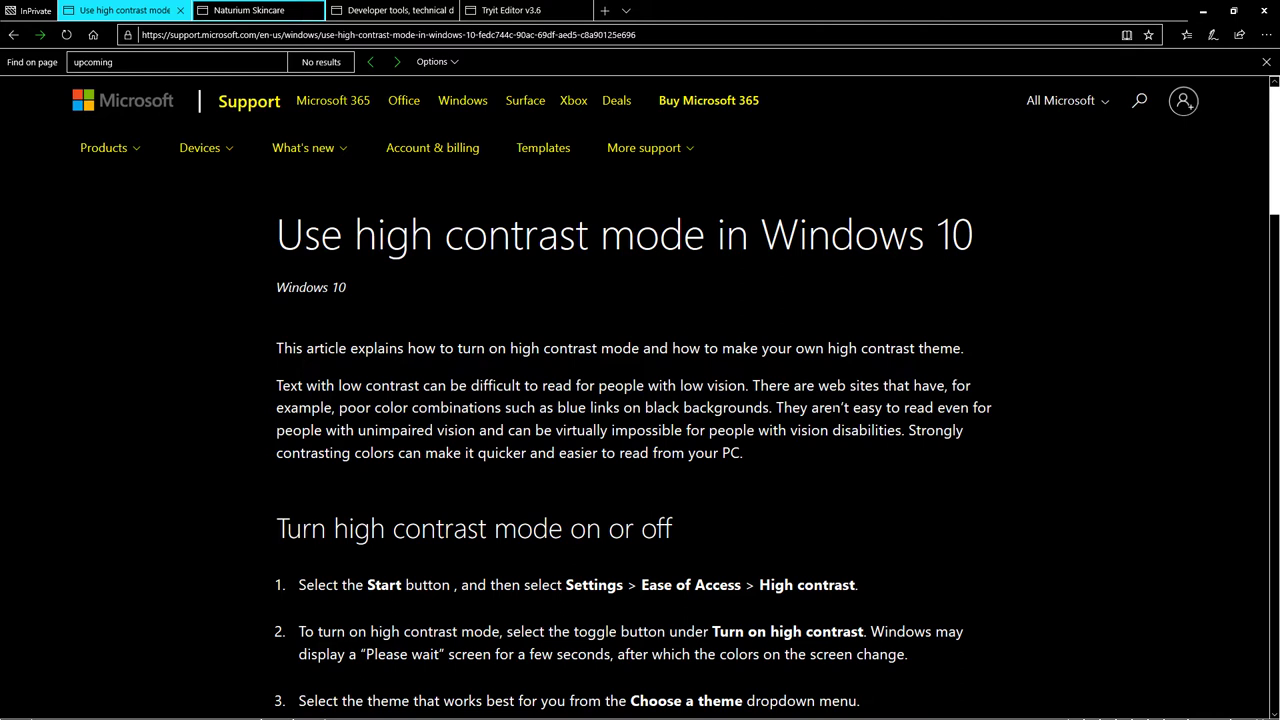
mouse_move(671, 289)
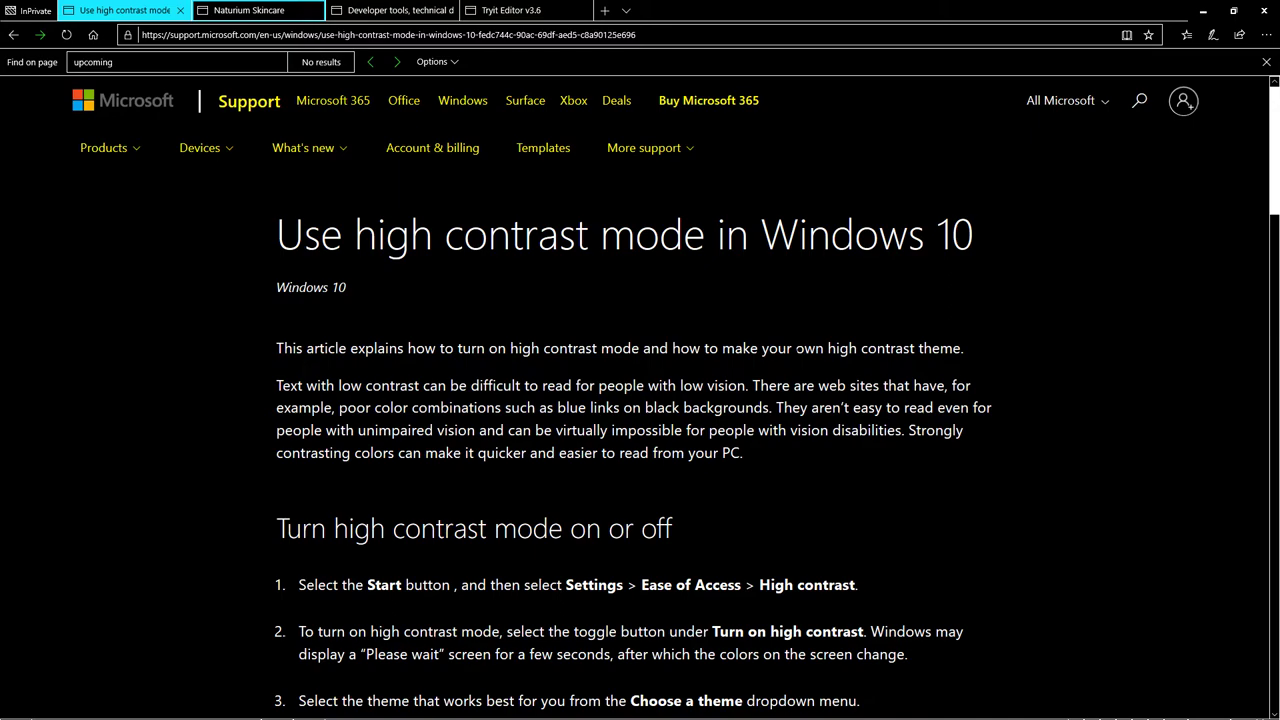
mouse_move(783, 369)
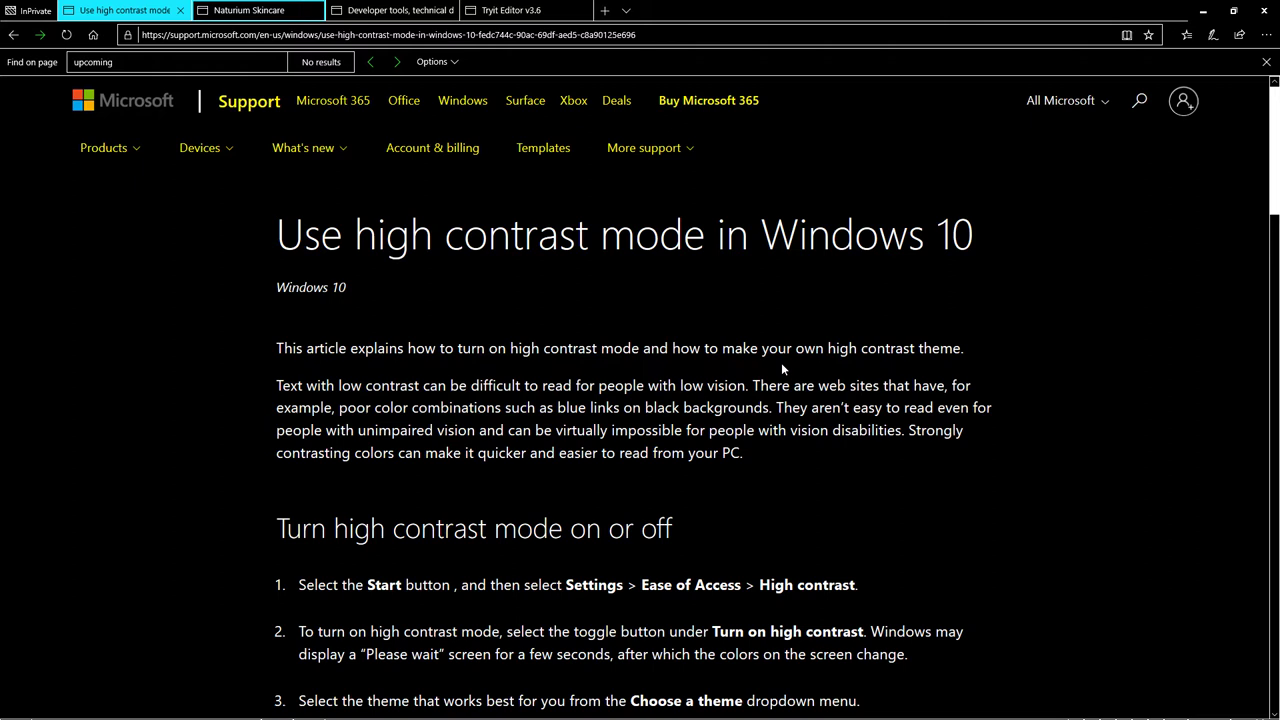
mouse_move(659, 342)
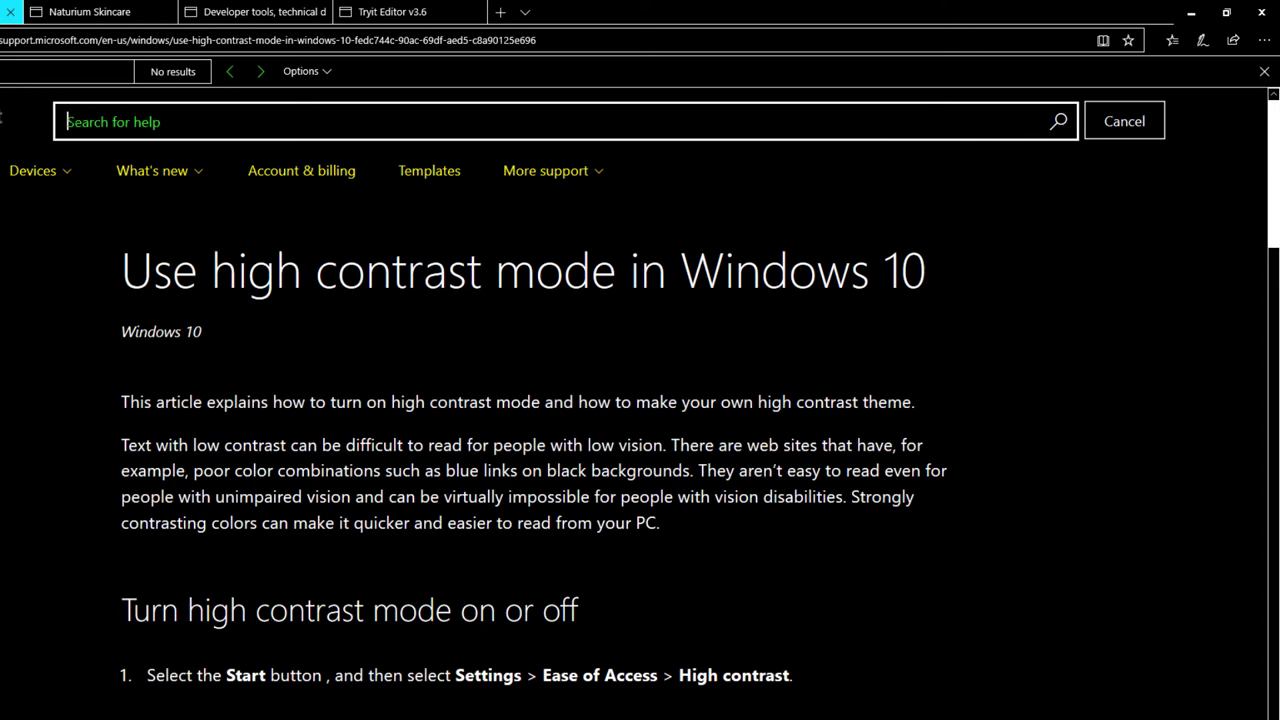
Scroll the high contrast article to its Need more help box and footer links.
scroll("down", 3)
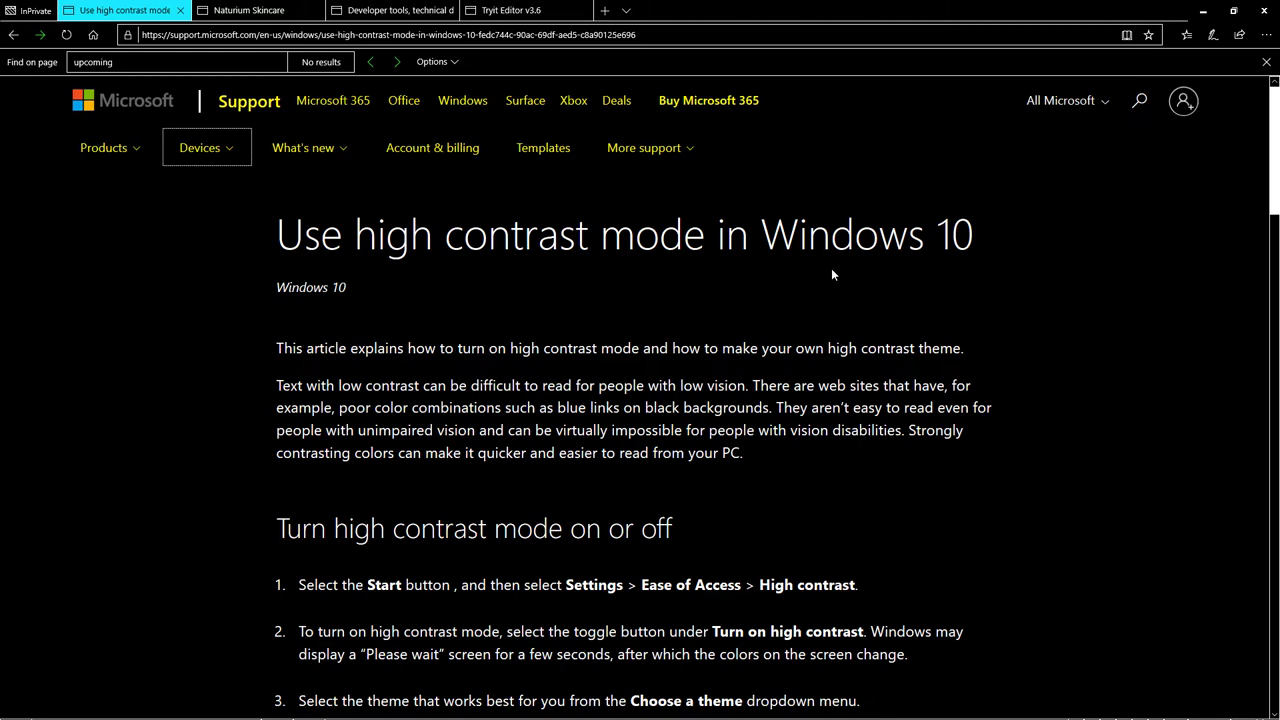
scroll("down", 3)
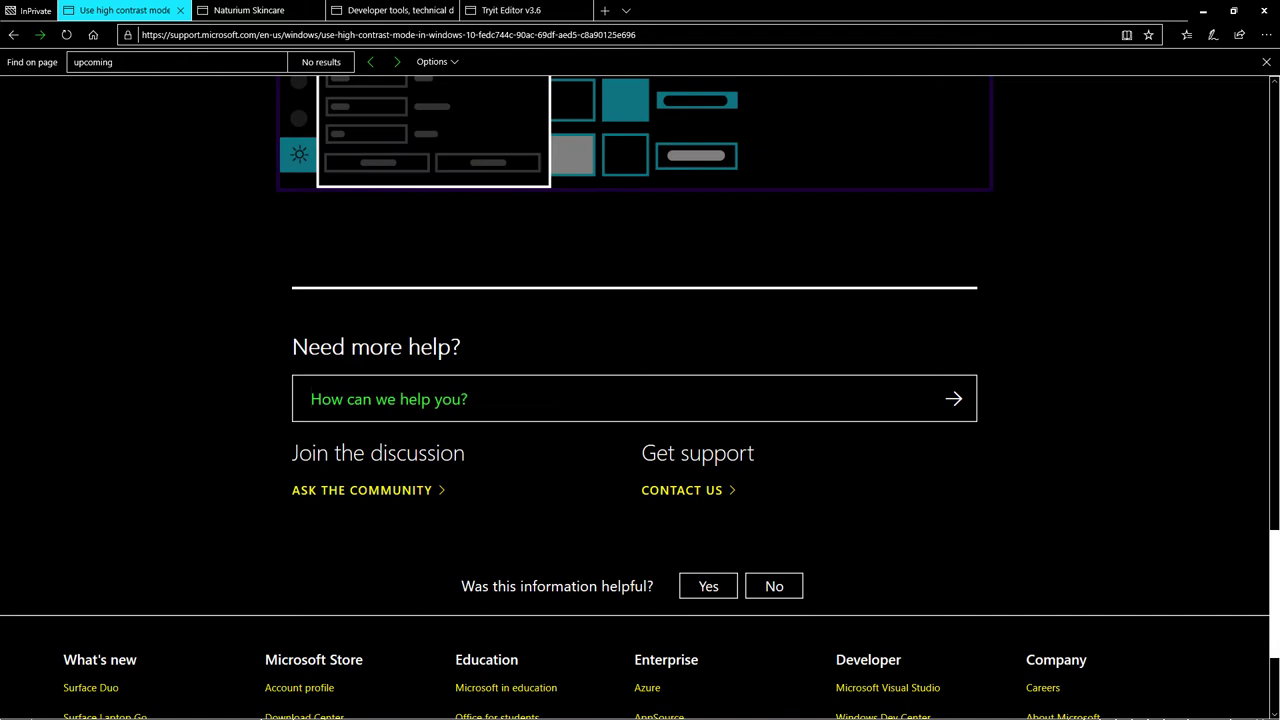
scroll("down", 3)
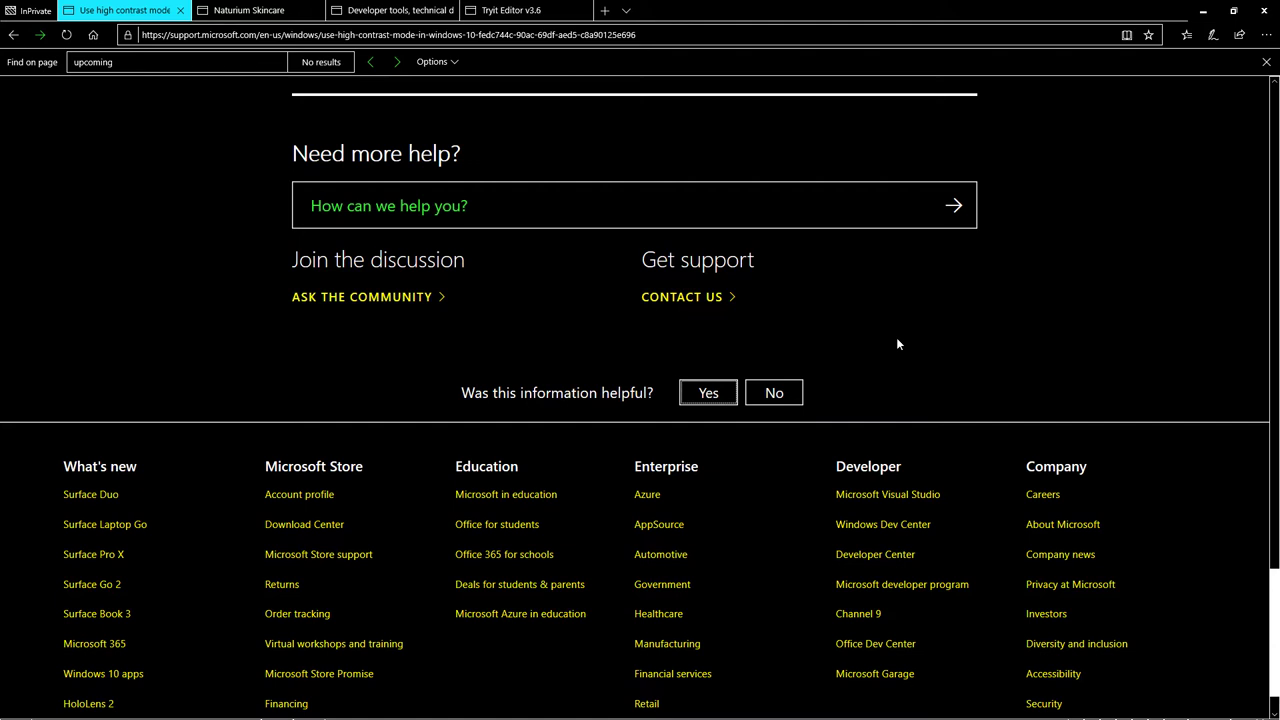
scroll("down", 3)
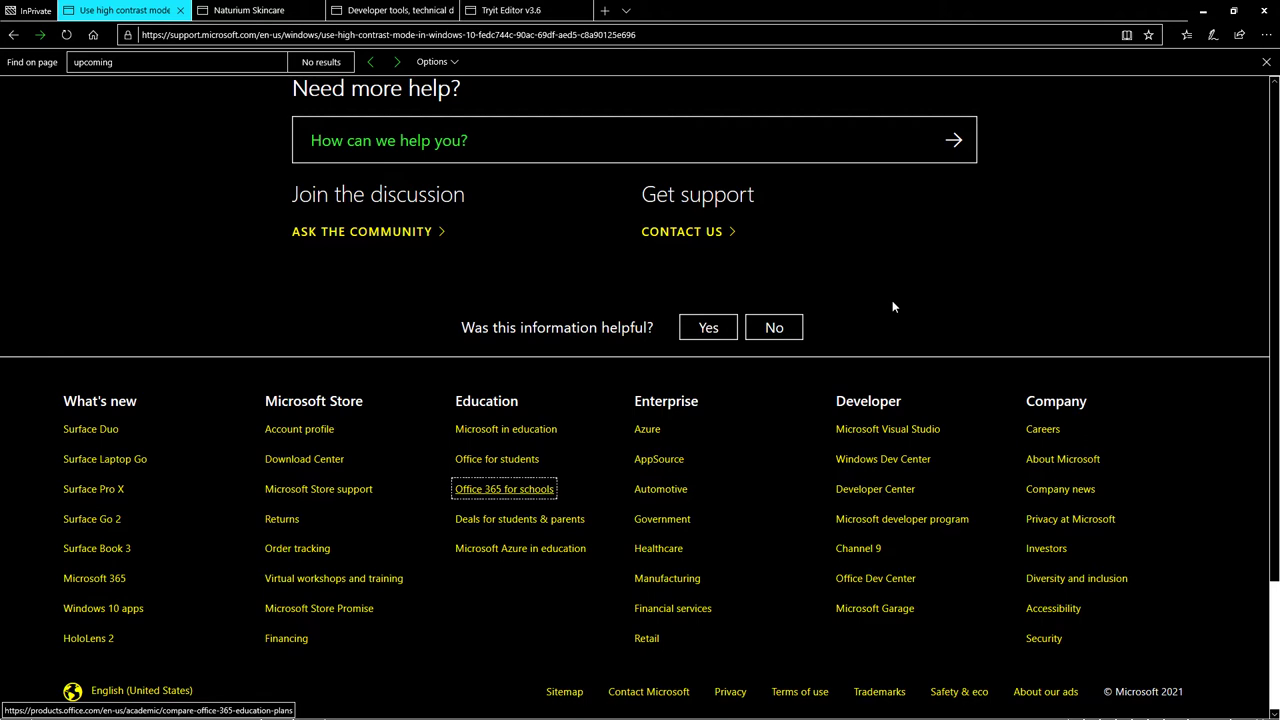
scroll("up", 3)
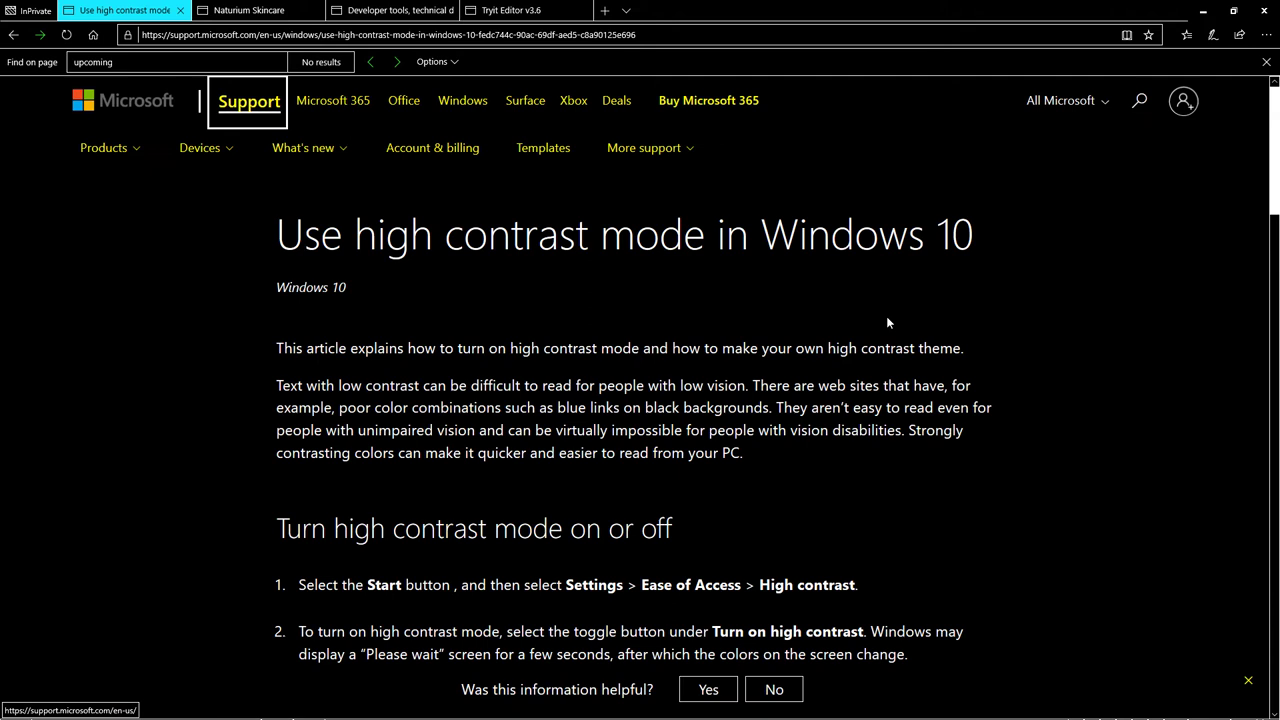
scroll("down", 3)
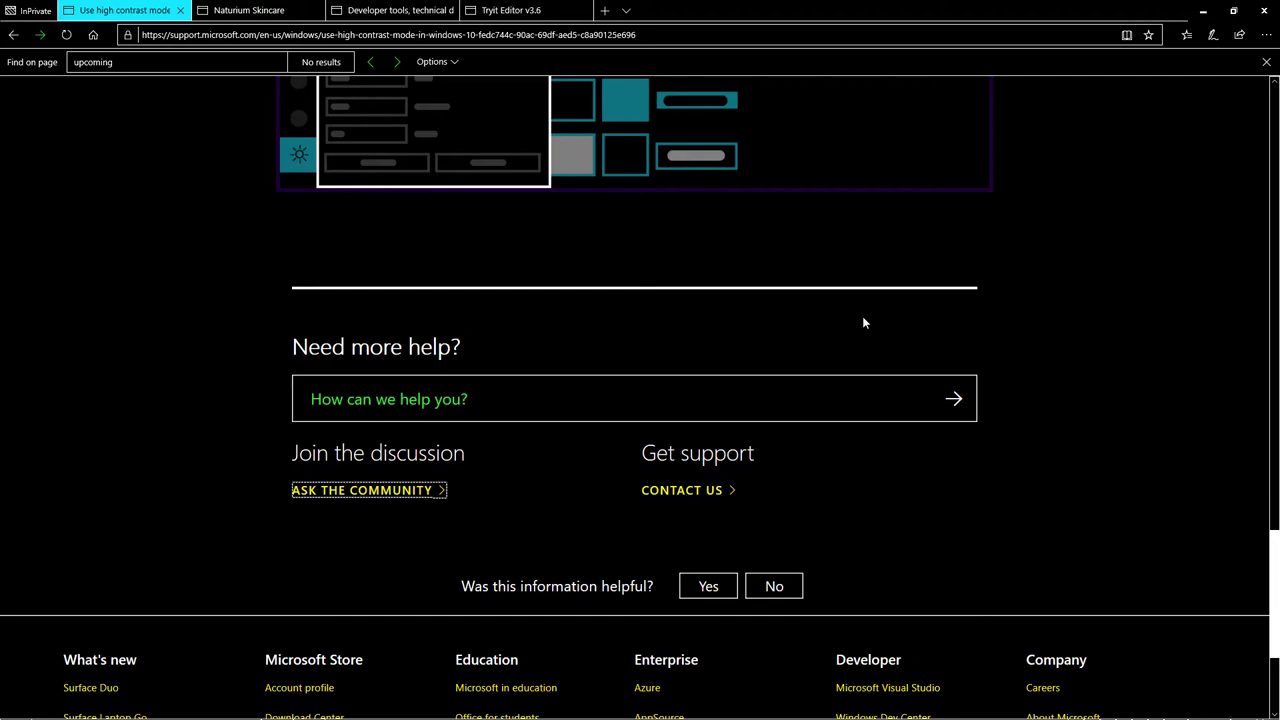
left_click(248, 10)
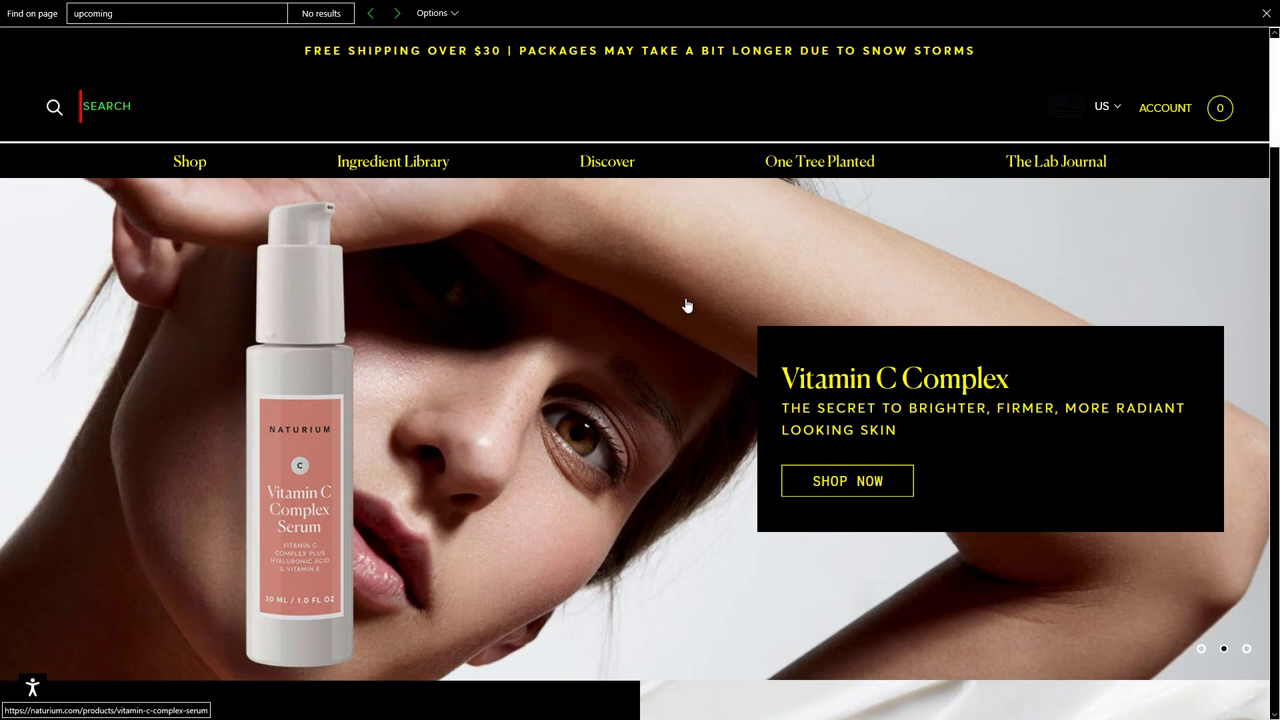
mouse_move(766, 500)
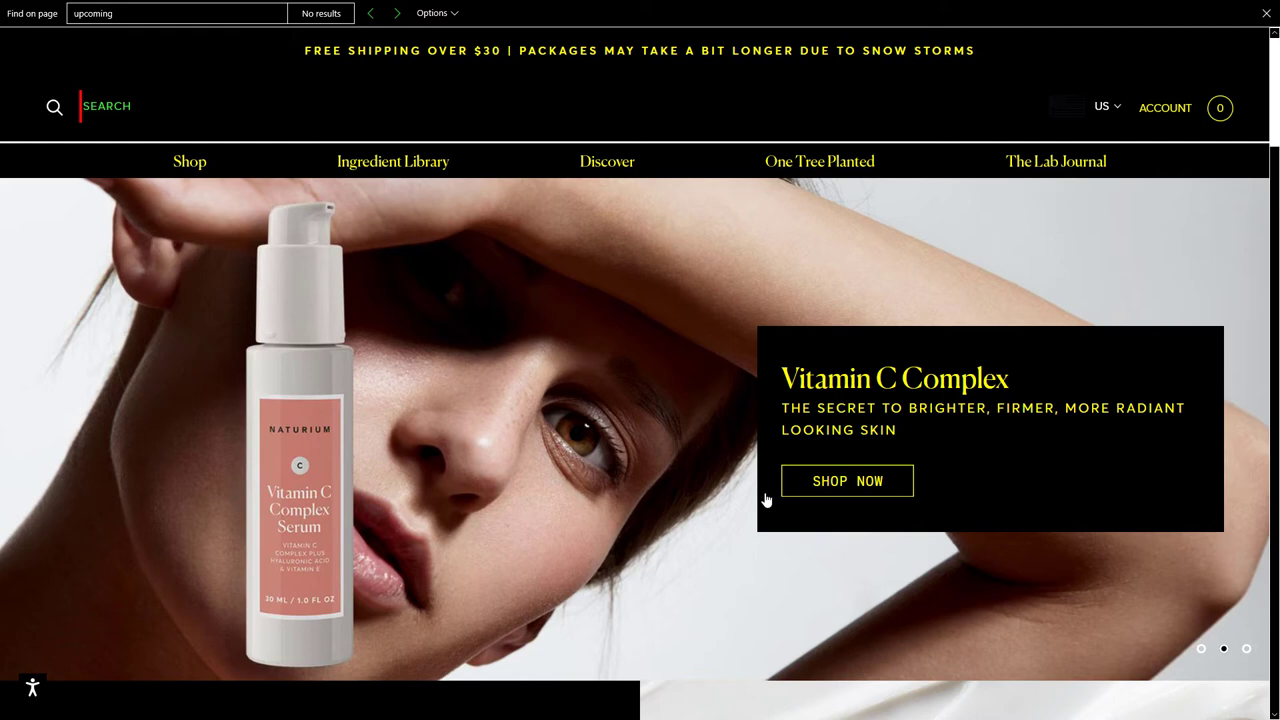
mouse_move(651, 489)
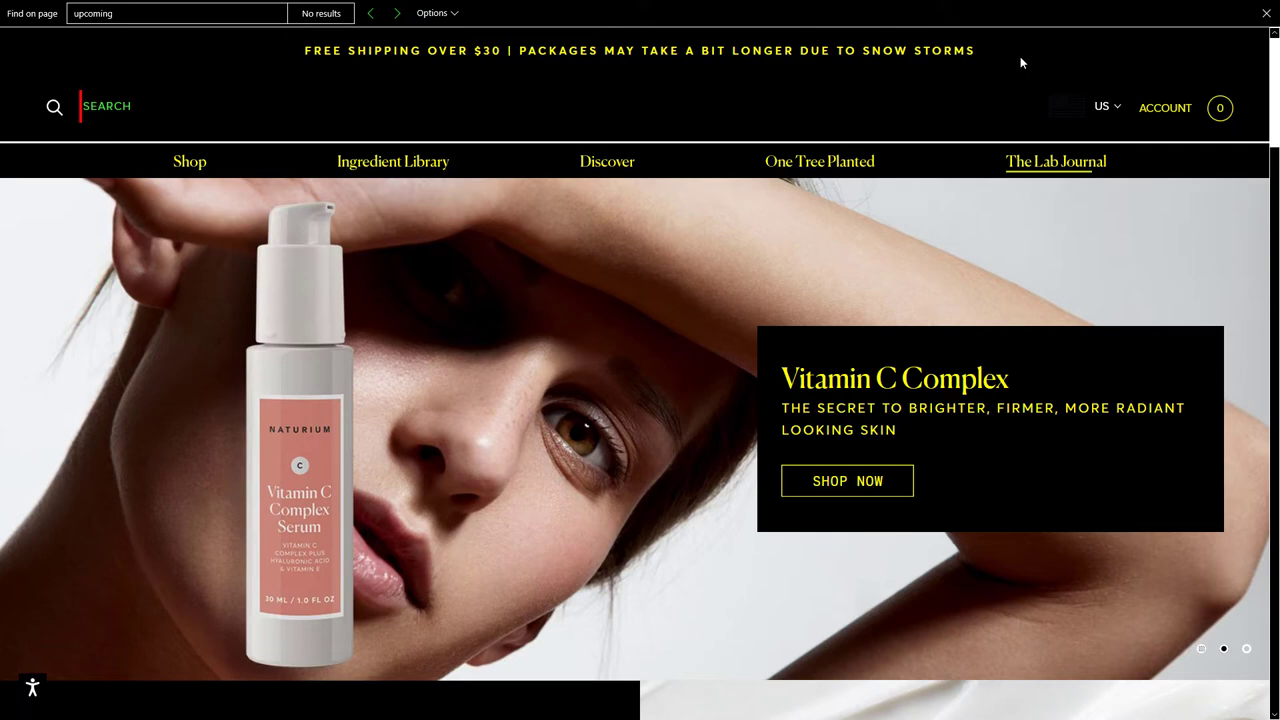
mouse_move(640, 316)
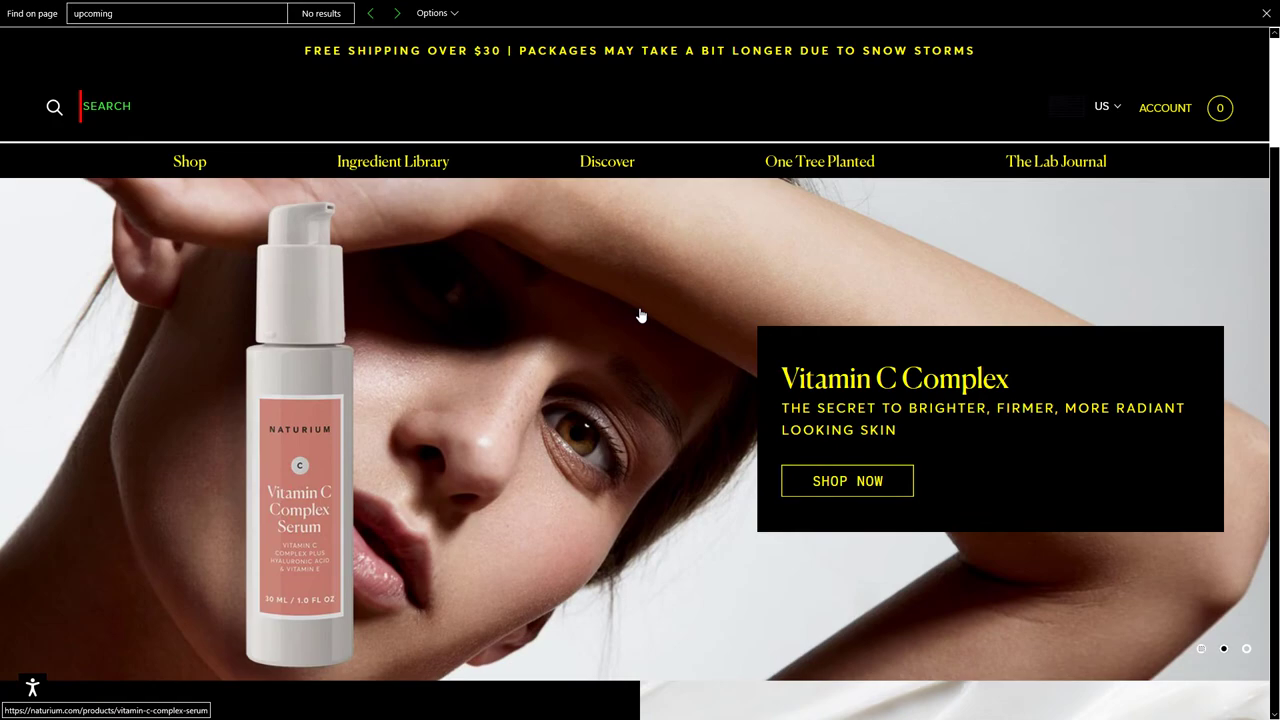
scroll("down", 3)
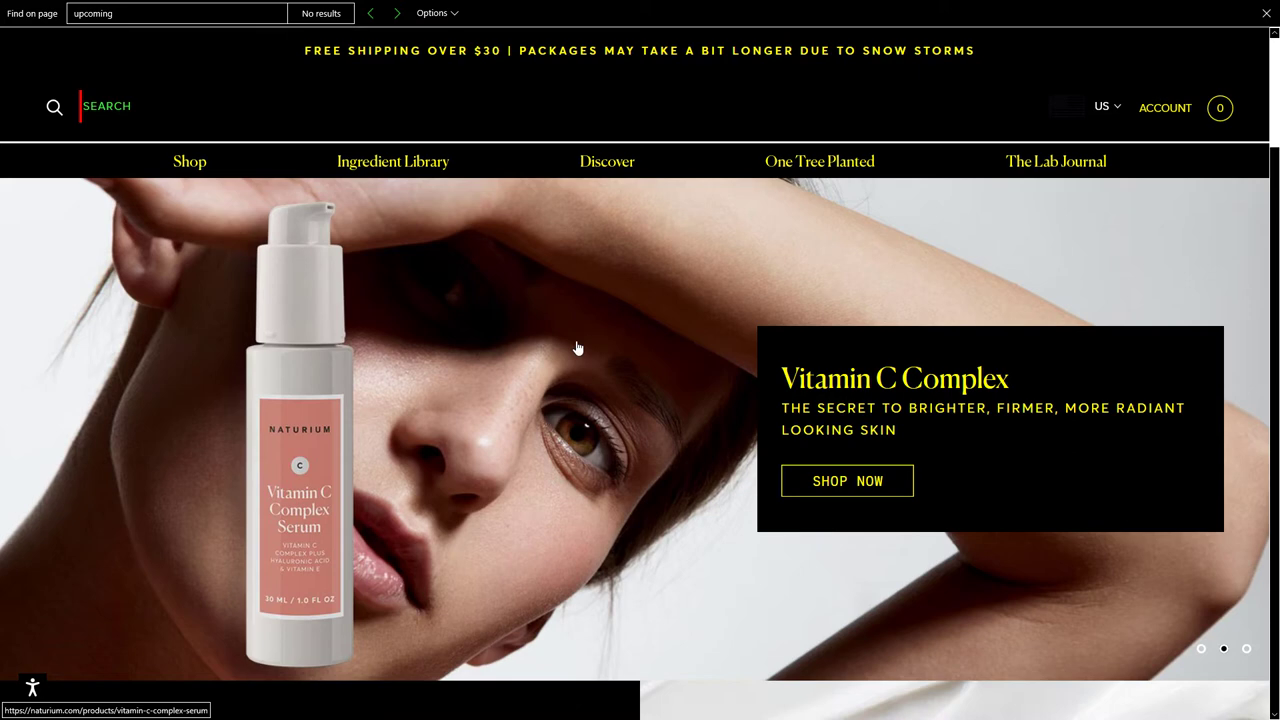
Open Naturium's Vitamin C Complex Serum product page, priced $20.00.
left_click(847, 481)
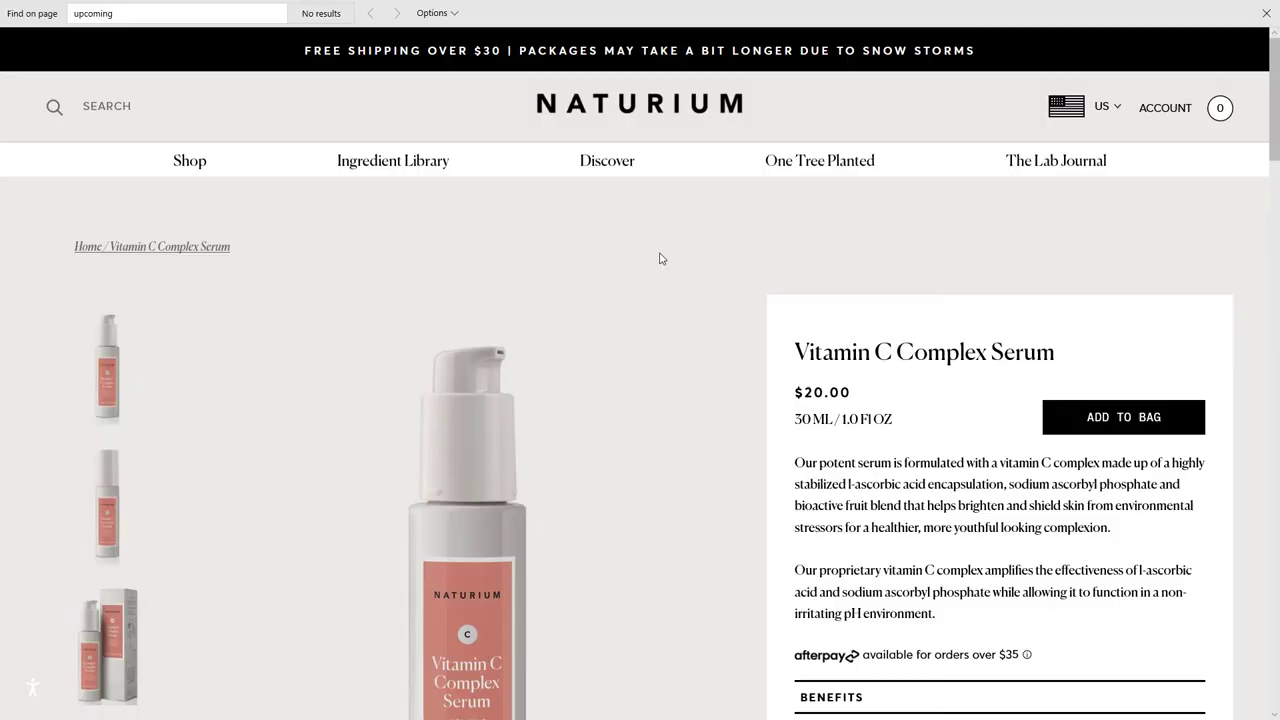
left_click(189, 160)
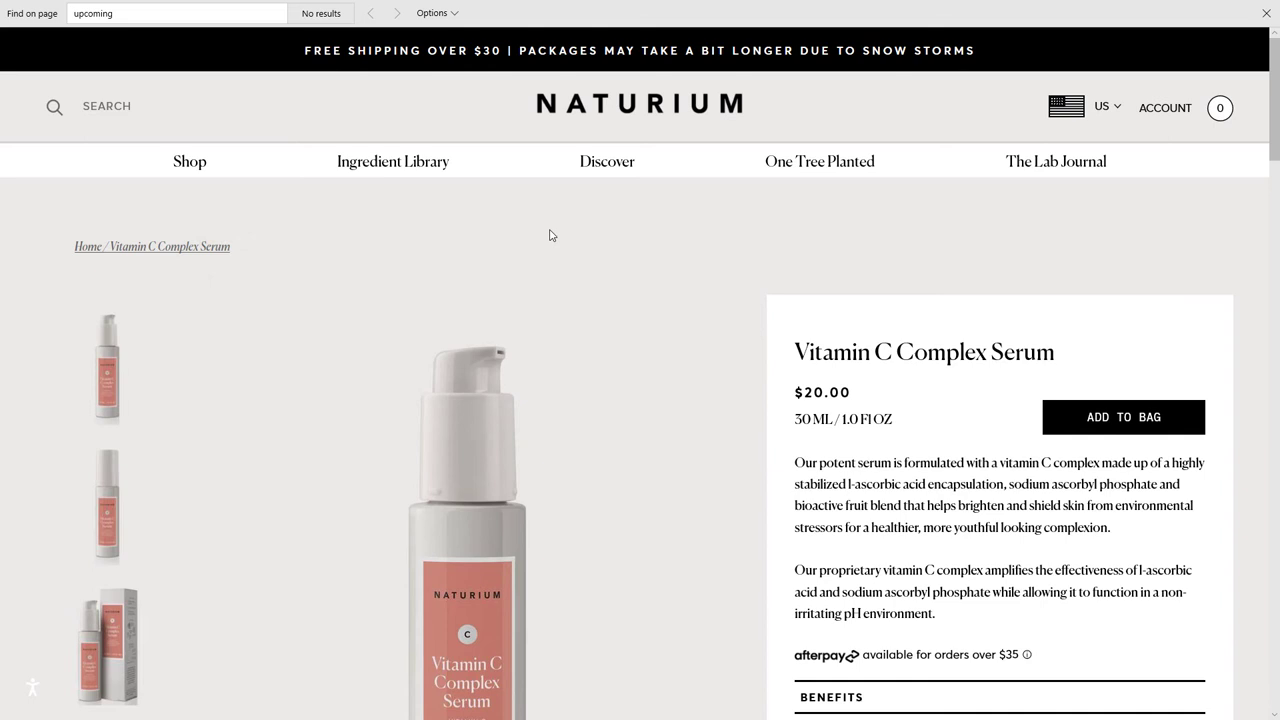
mouse_move(635, 239)
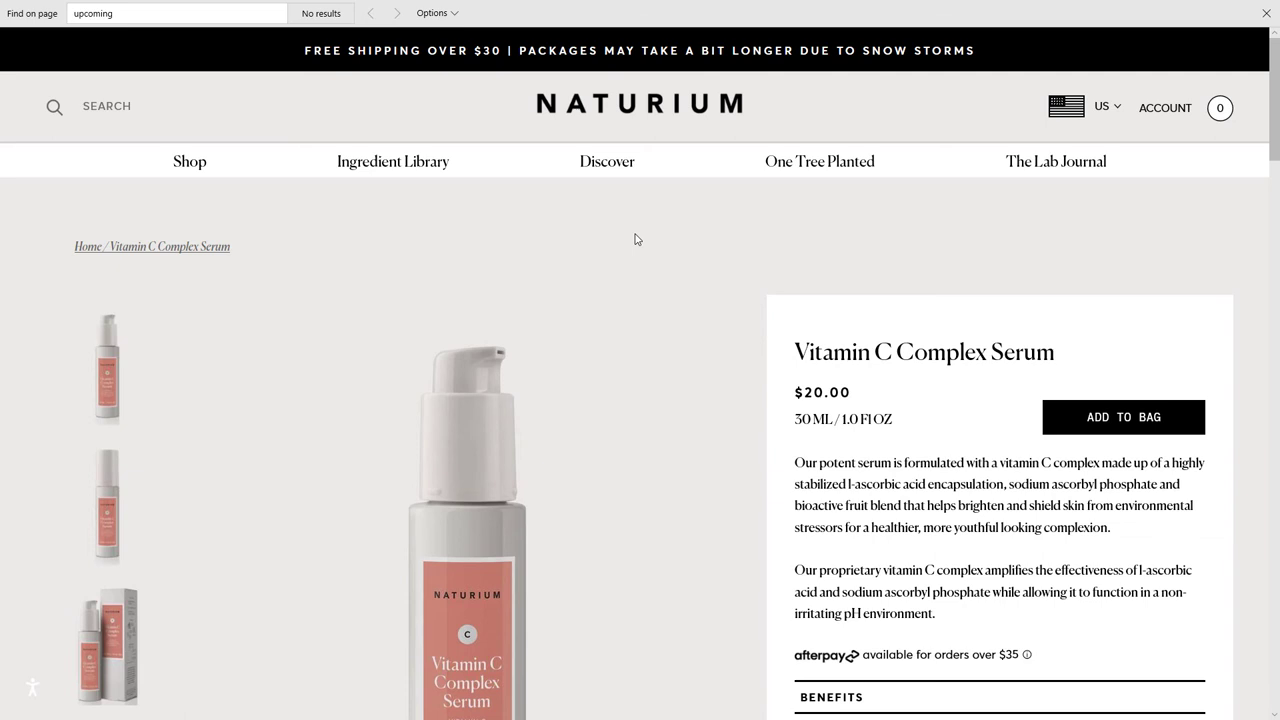
On the Microsoft Docs tab, briefly try the Dark theme, then choose High contrast.
left_click(390, 10)
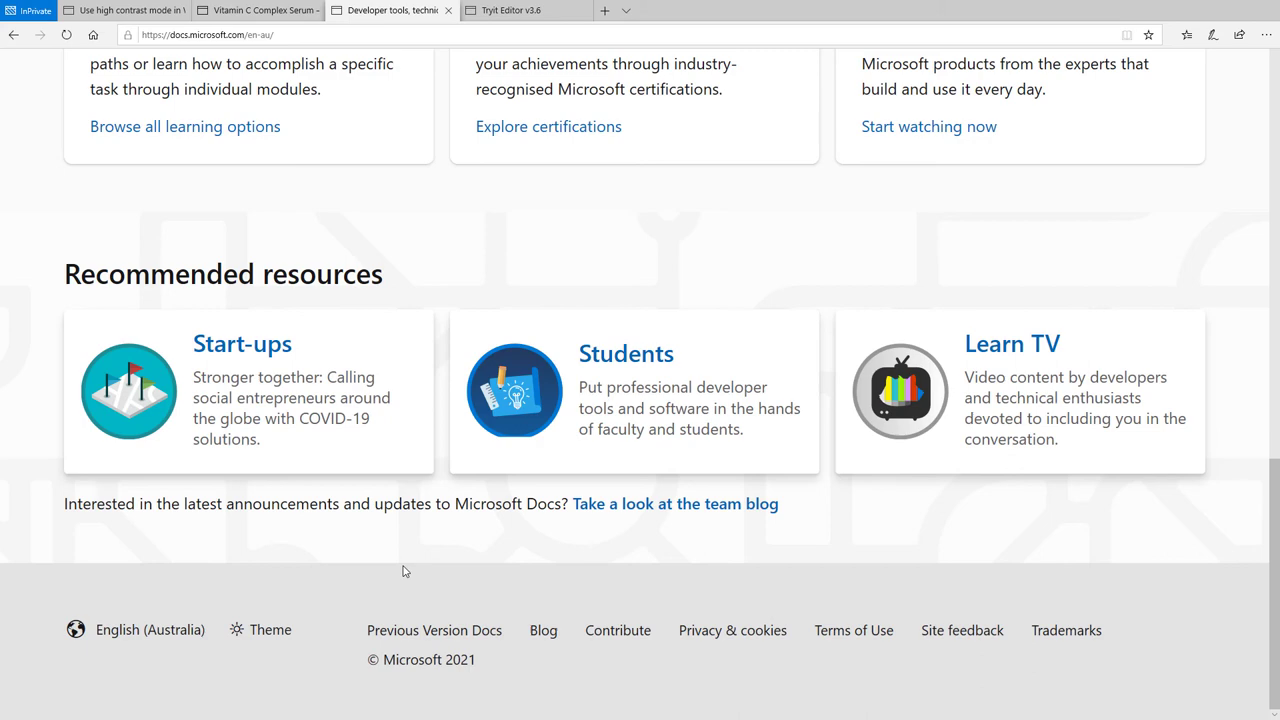
left_click(260, 629)
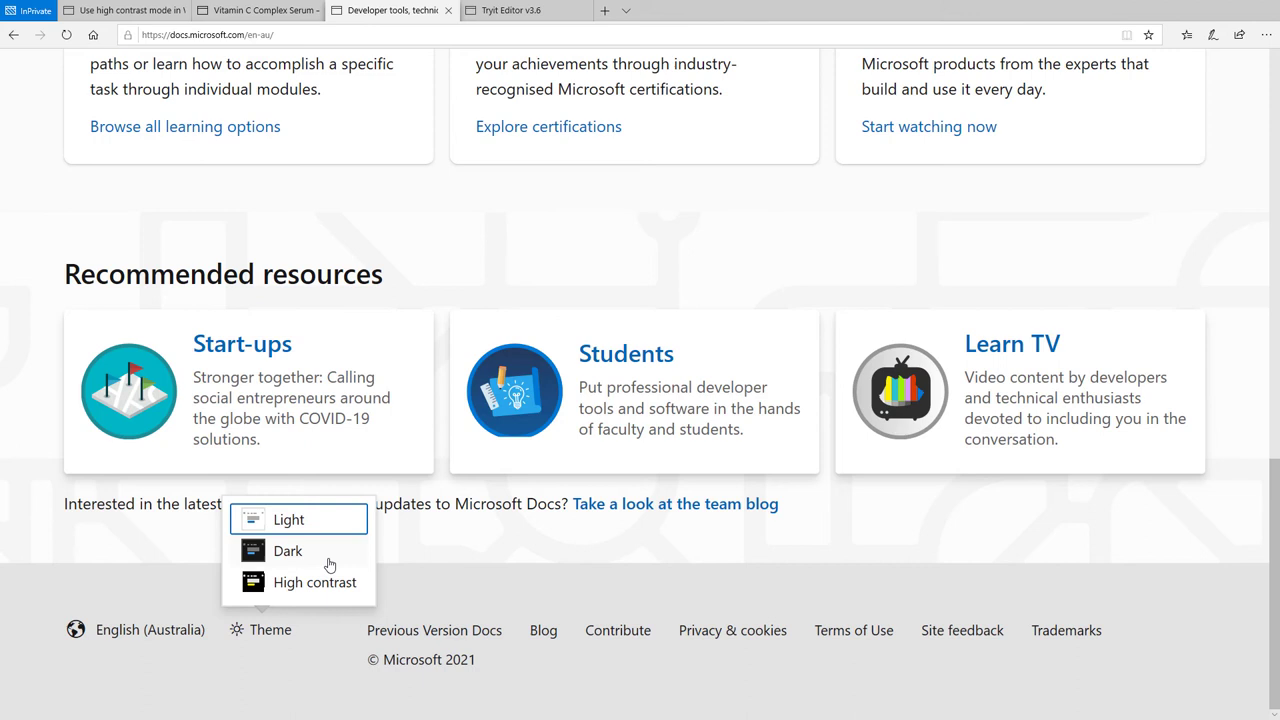
left_click(287, 550)
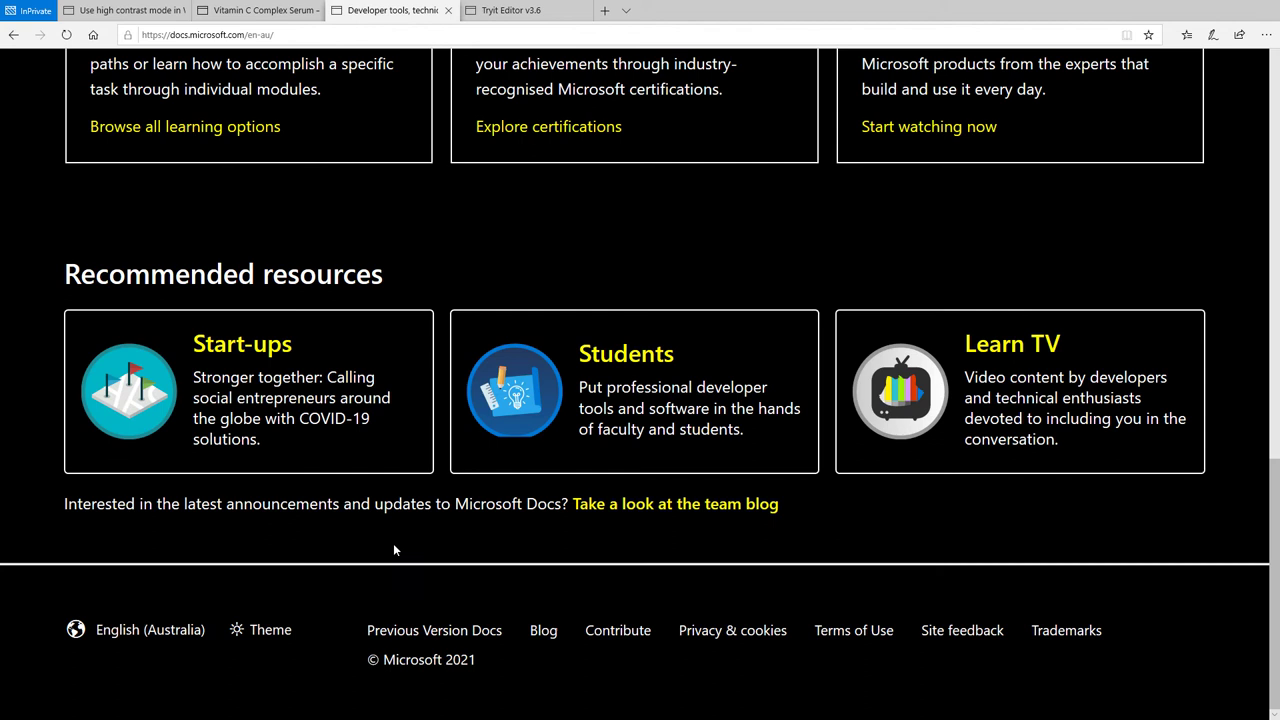
mouse_move(875, 525)
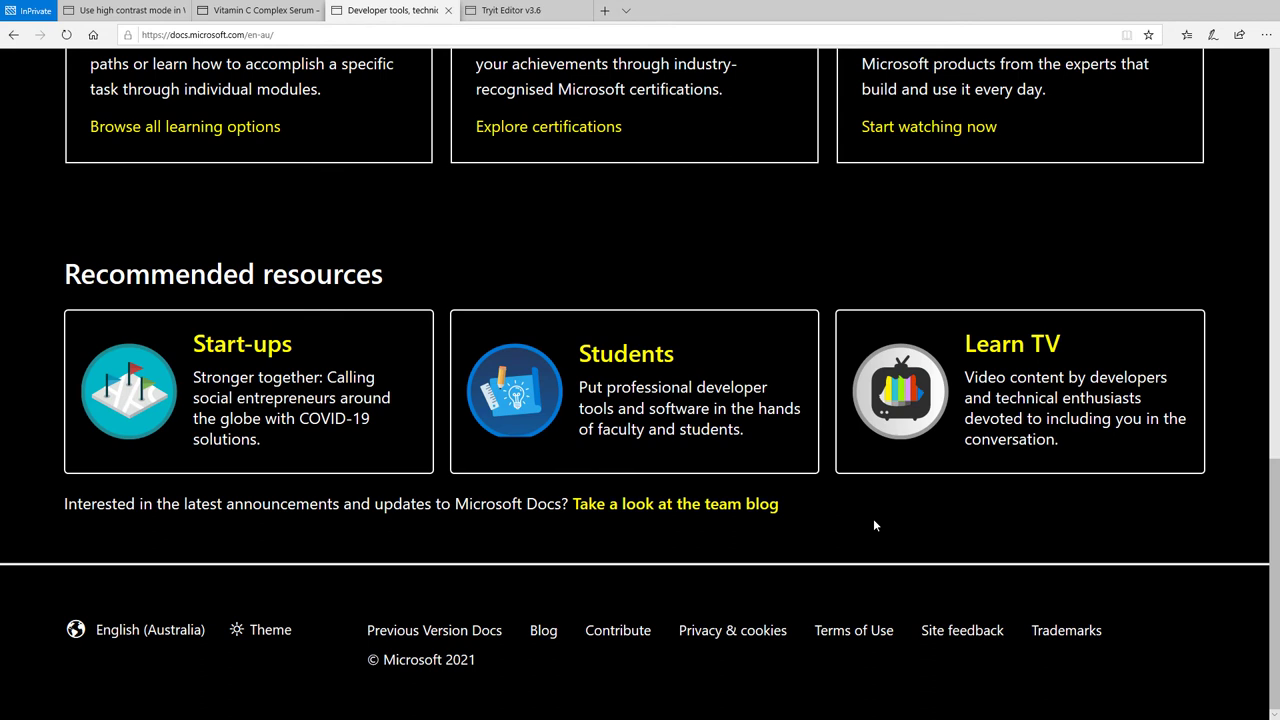
left_click(260, 629)
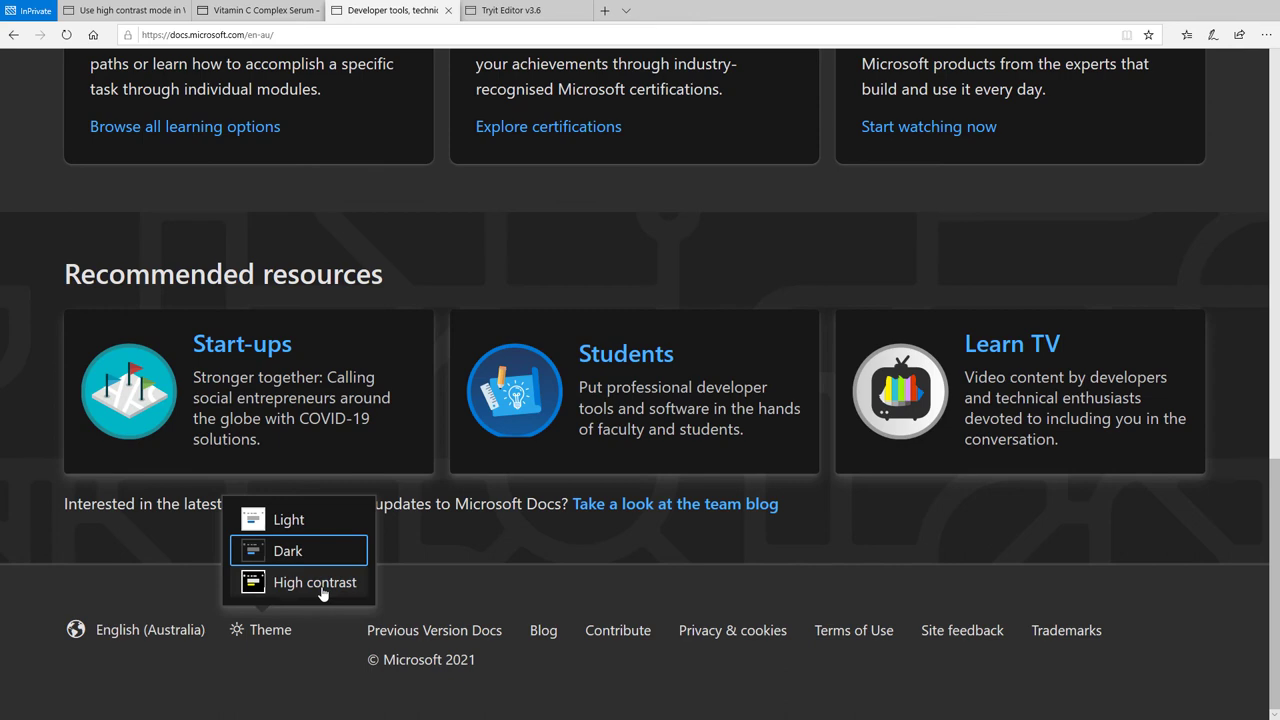
left_click(288, 519)
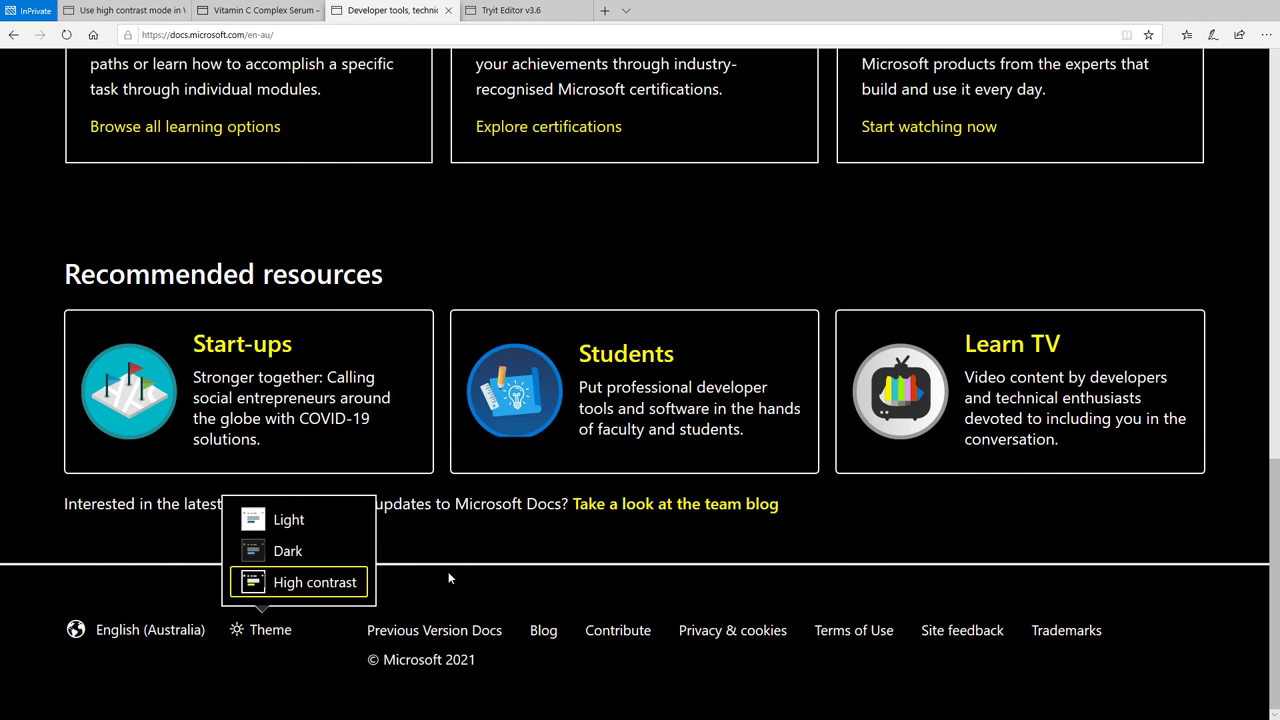
left_click(464, 566)
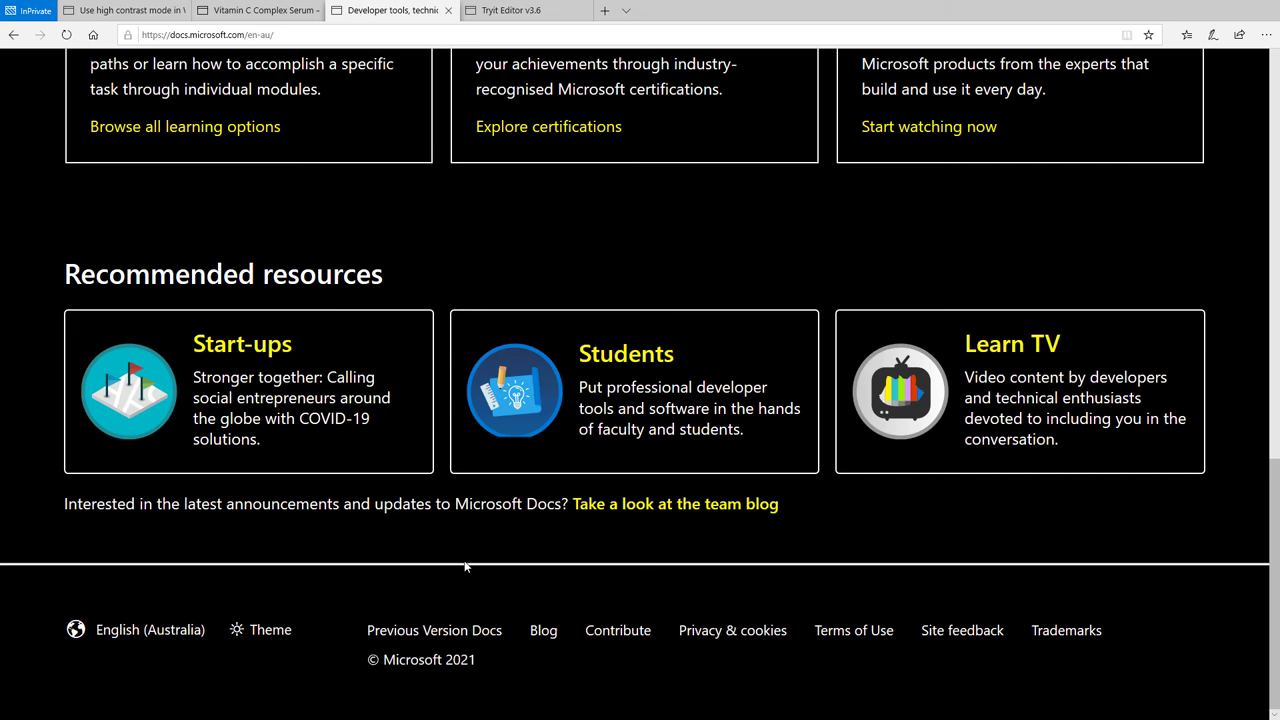
Show the Tryit Editor v3.6 background-image demo, then switch over to Internet Explorer.
left_click(505, 10)
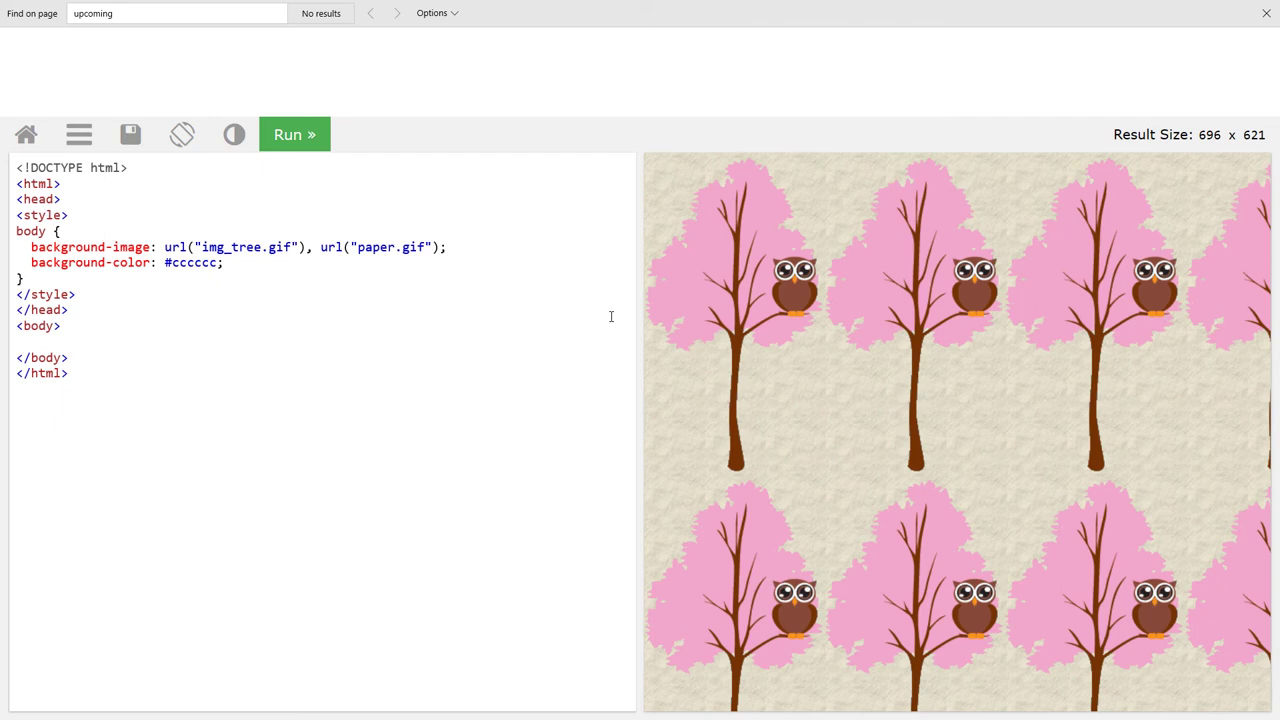
left_click(234, 134)
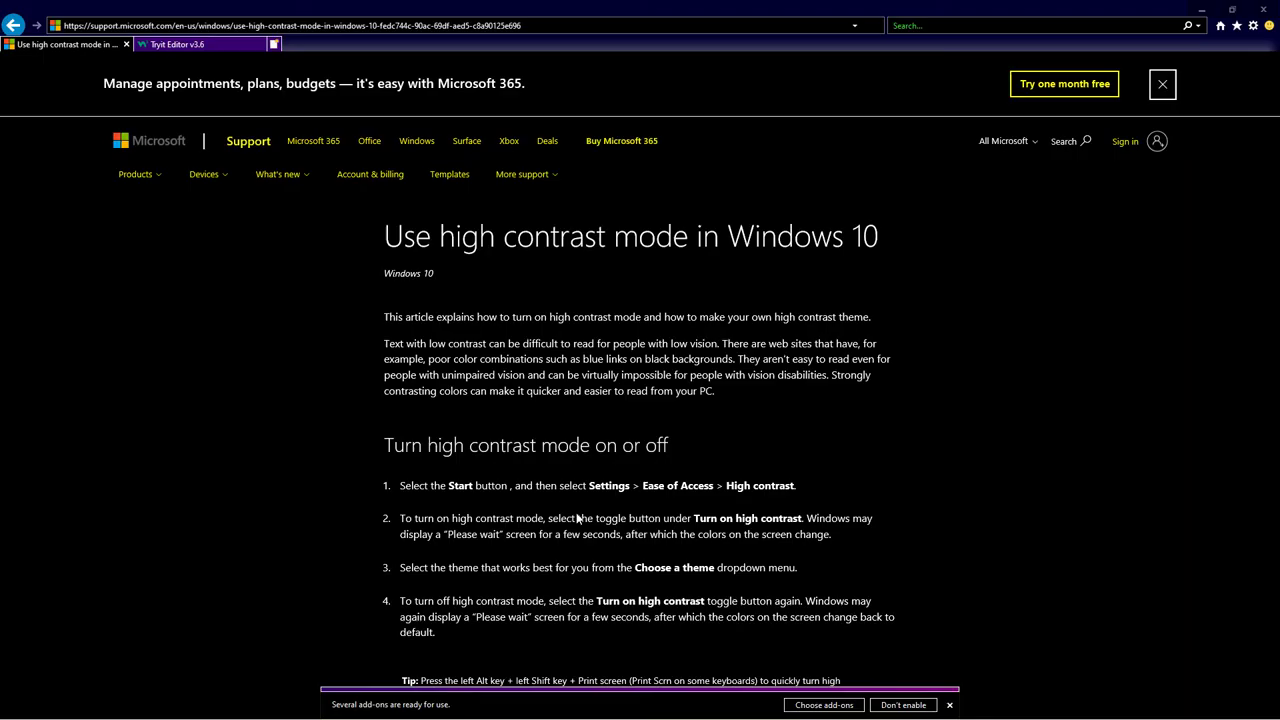
left_click(200, 44)
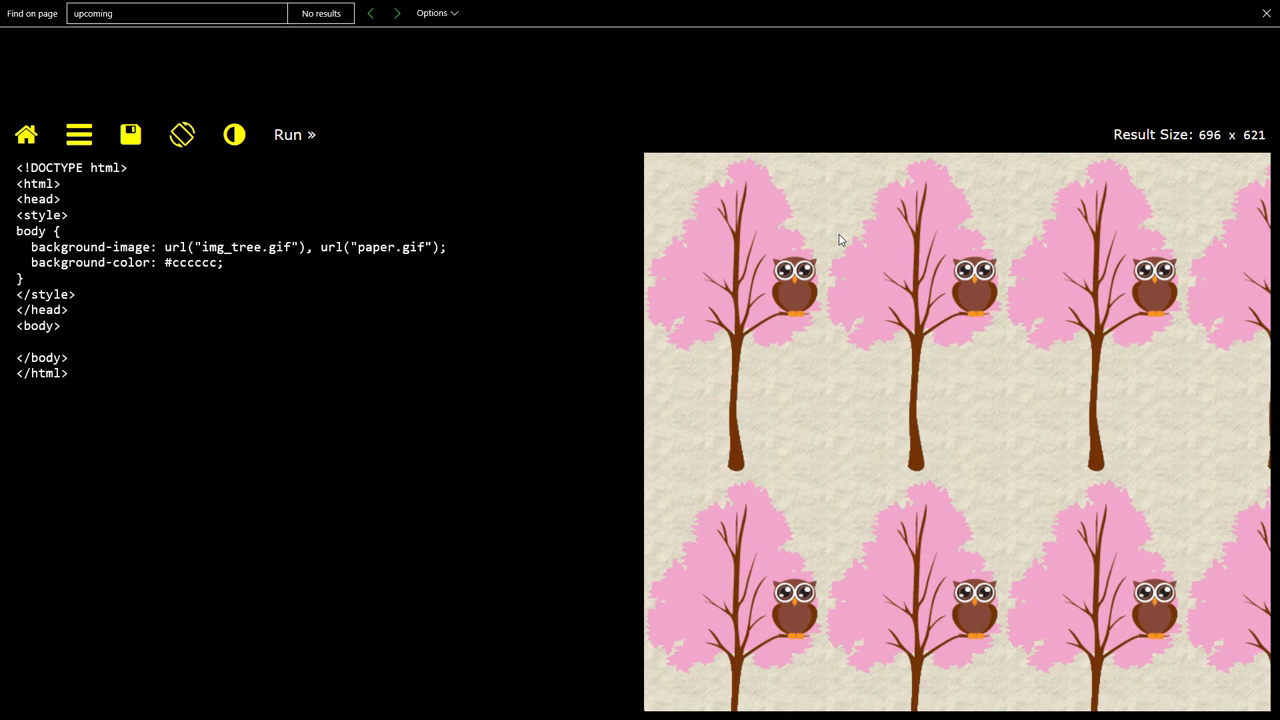
mouse_move(755, 340)
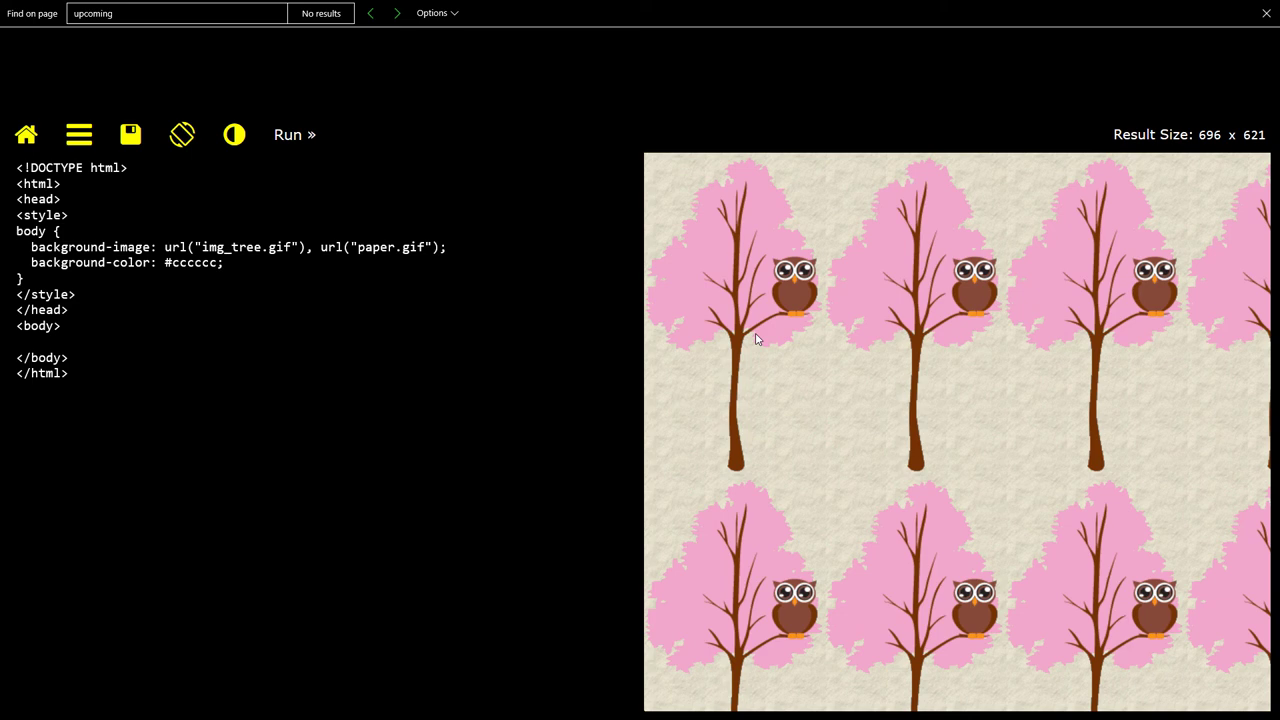